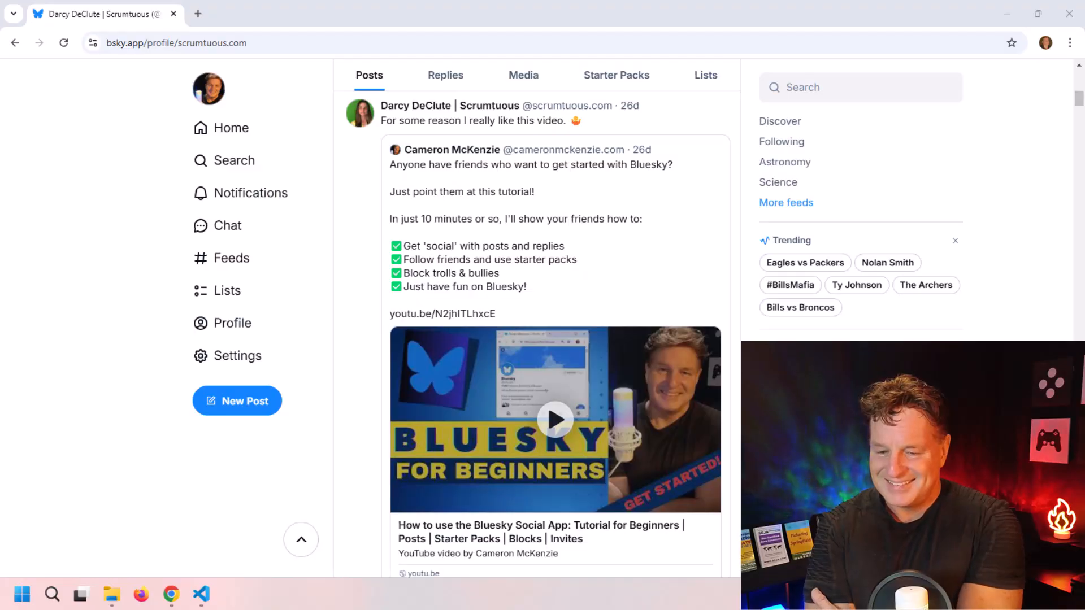
mouse_move(230, 593)
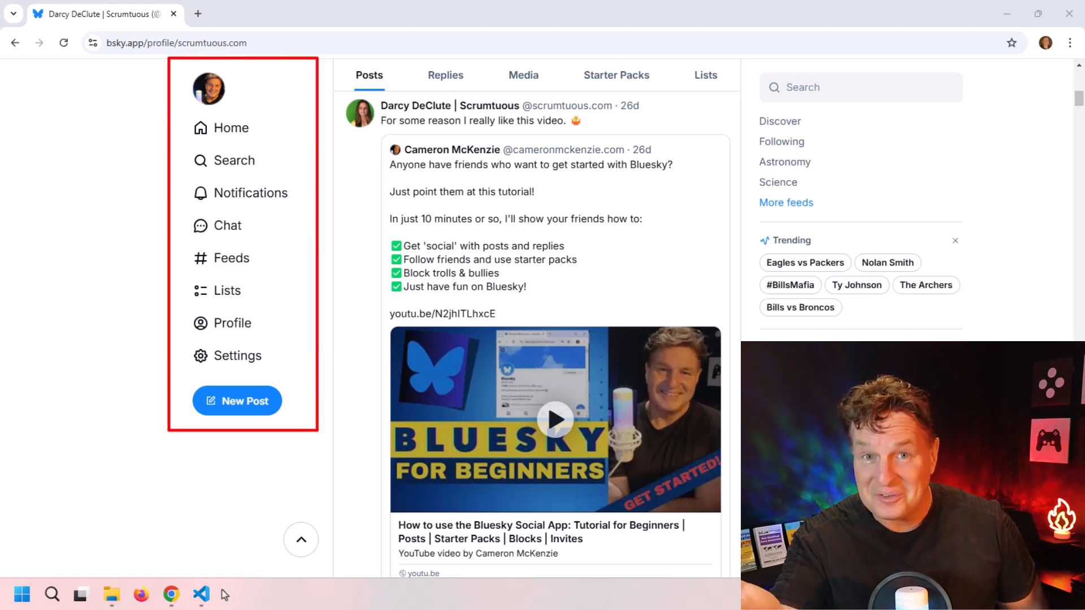
Leave the Bluesky profile in the browser for the empty bluesky-api-intro project in VS Code
left_click(200, 594)
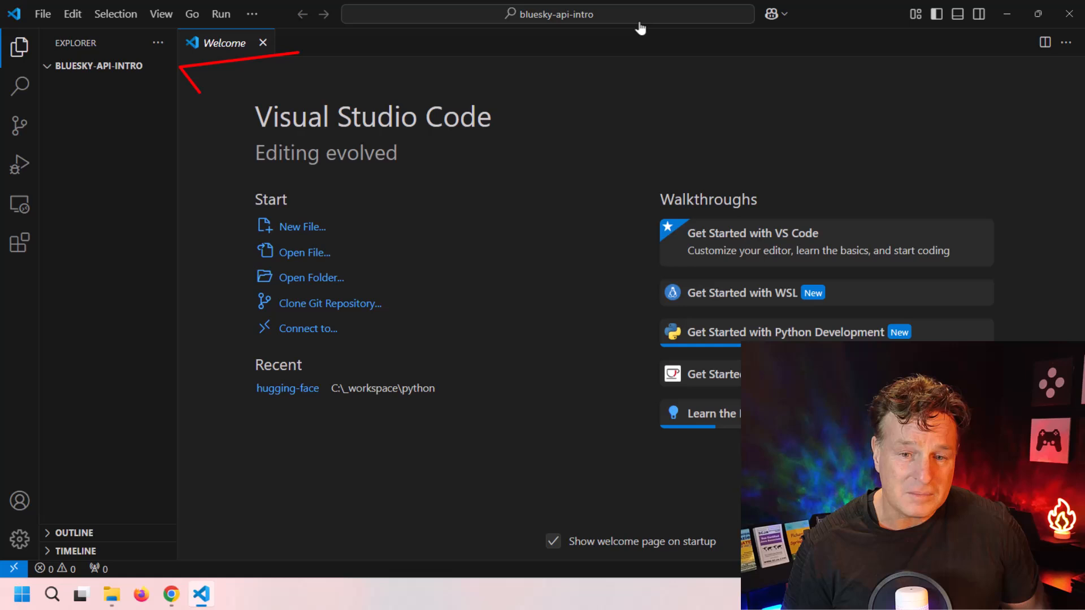
Create a .venv Python virtual environment with the Python: Create Environment command
left_click(547, 14)
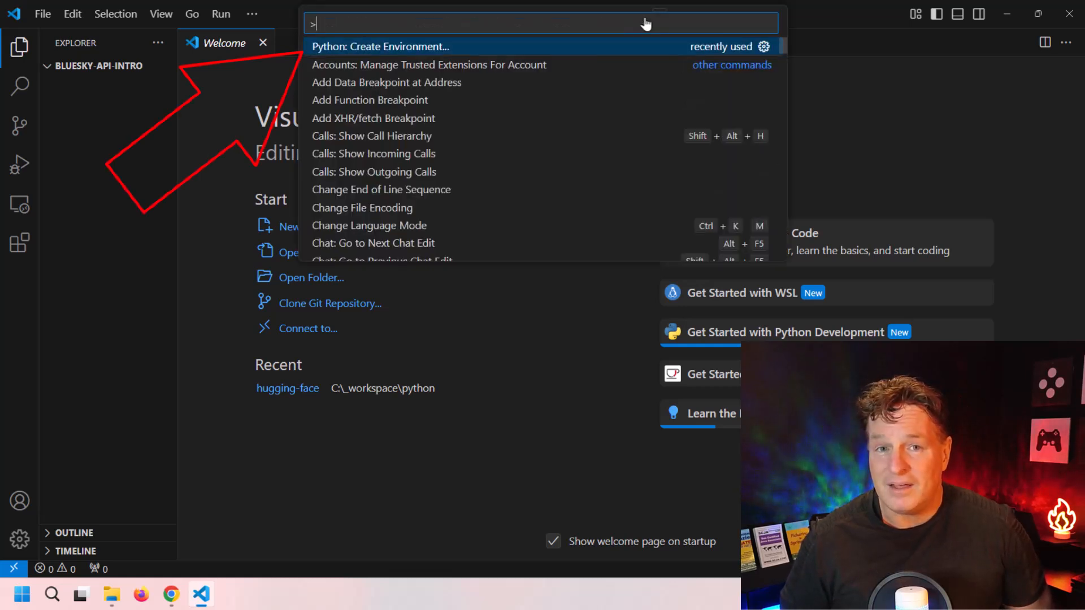
type("env")
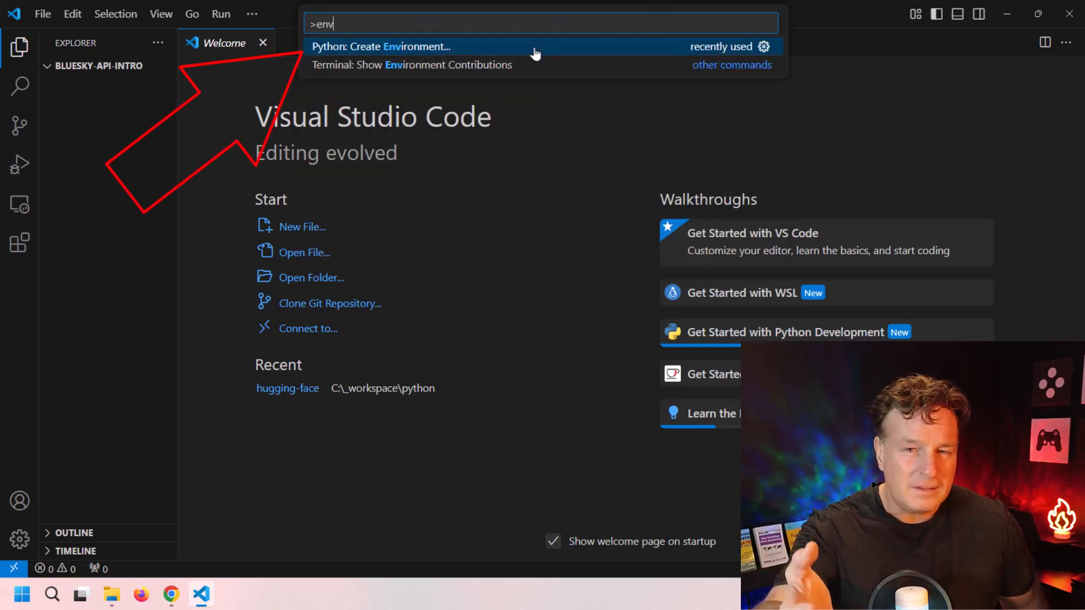
left_click(381, 46)
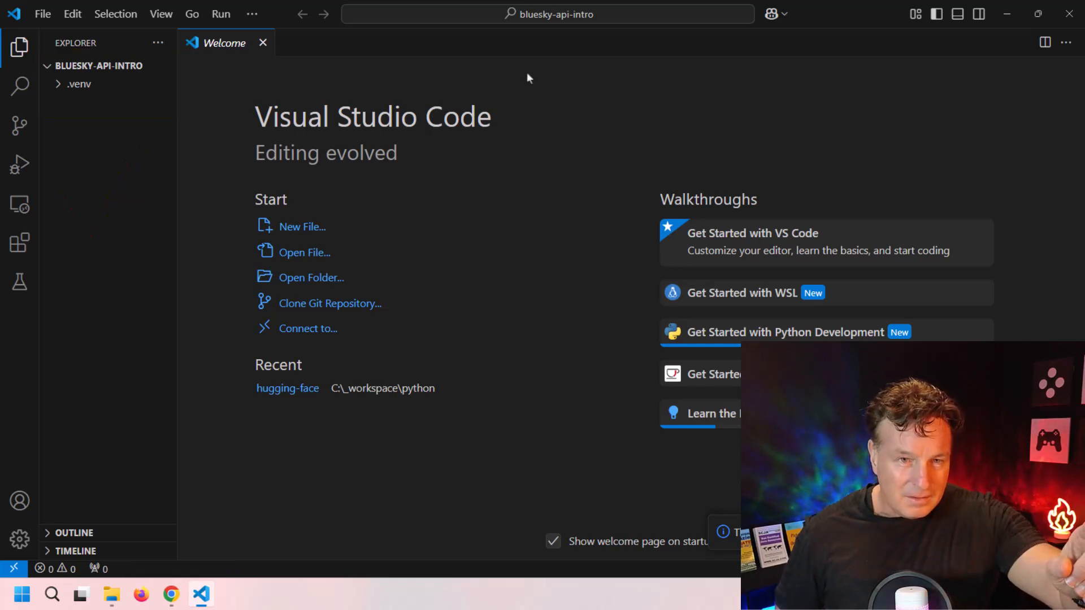
left_click(161, 13)
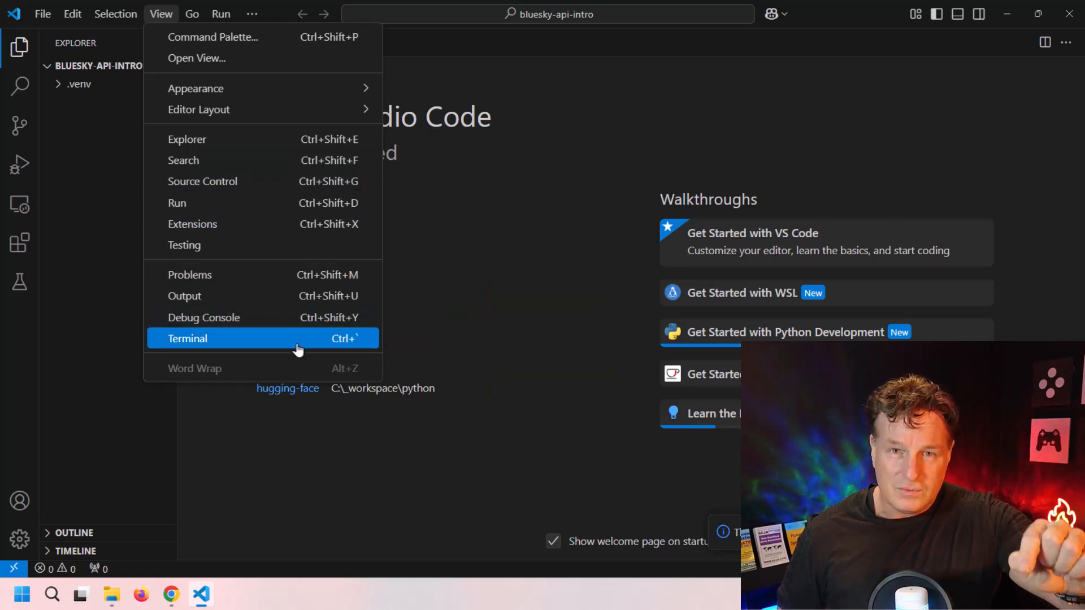
Open a project terminal and install the atproto package with pip3 install atproto
left_click(186, 339)
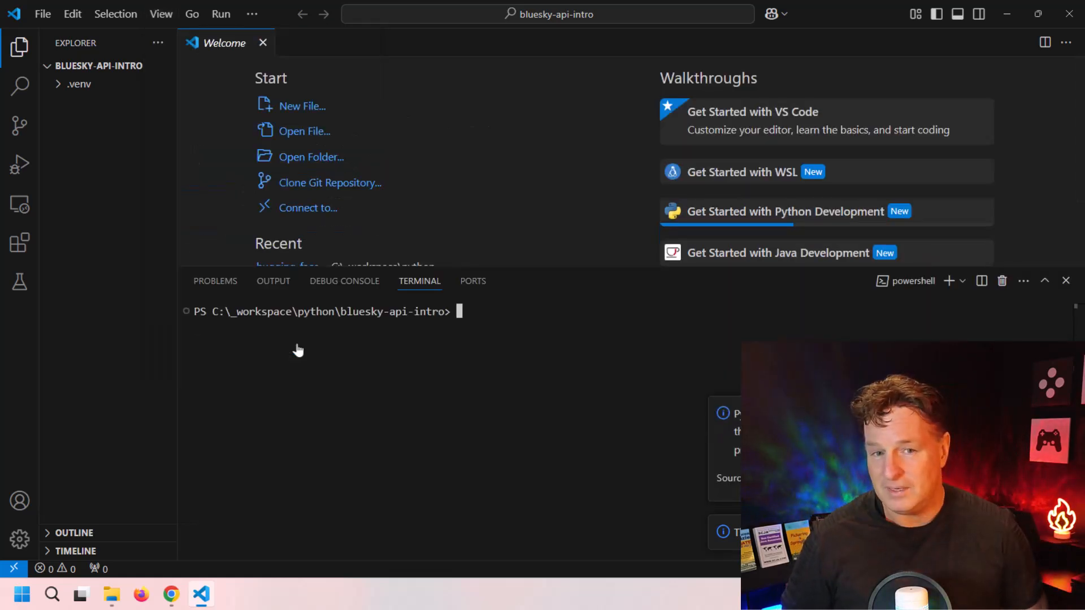
type("p")
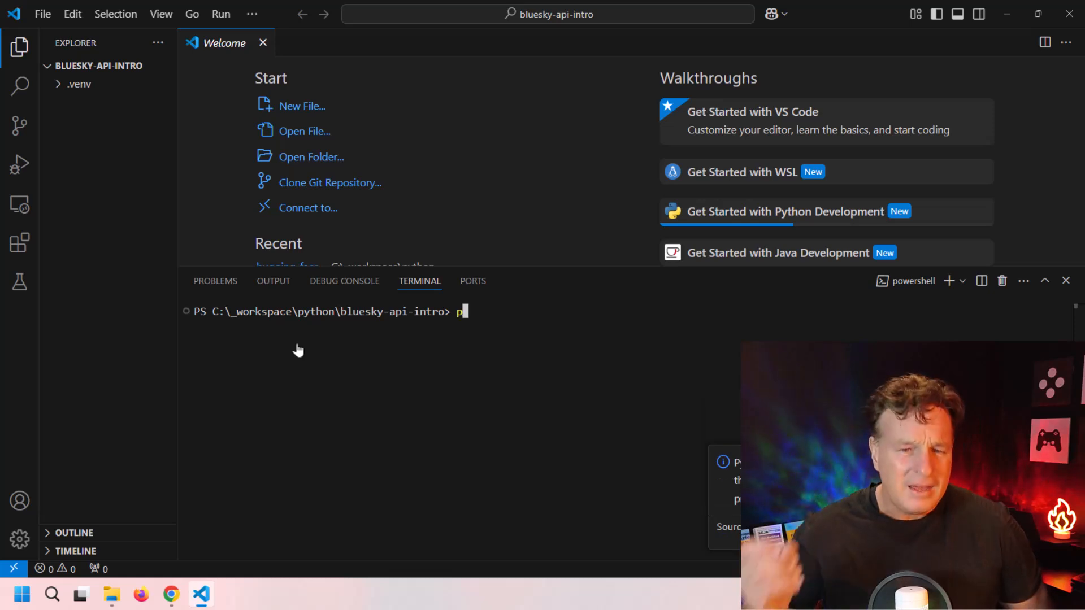
type("pip3 insta")
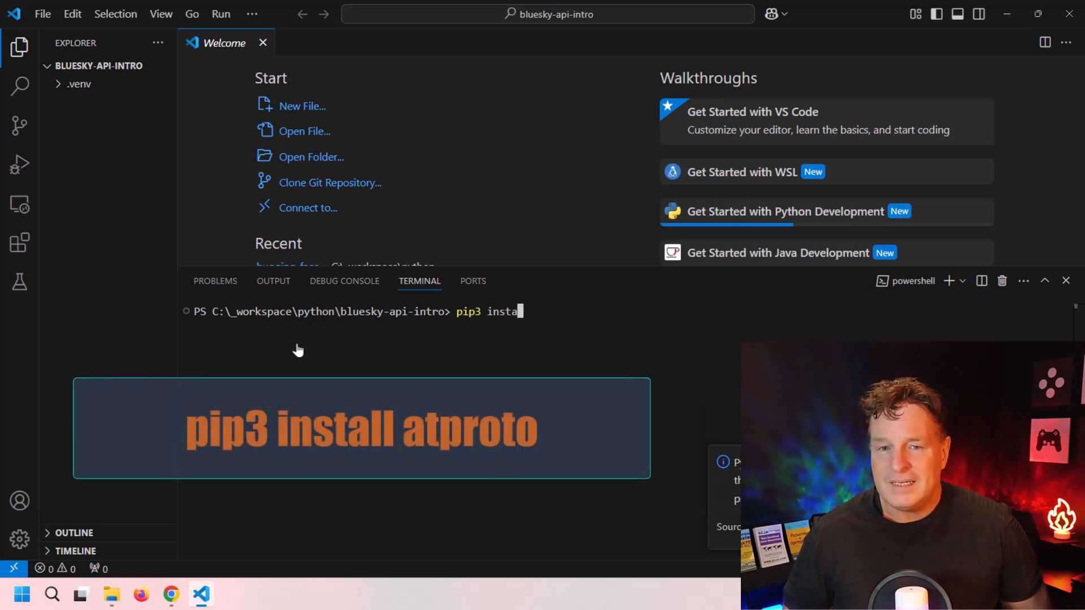
type("ll atprot")
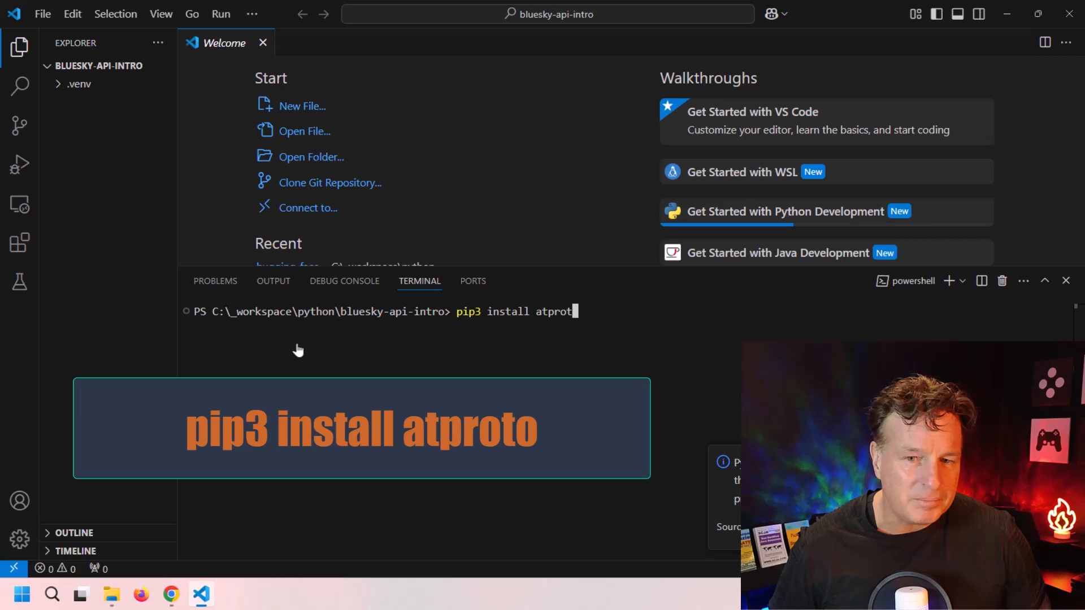
key("Return")
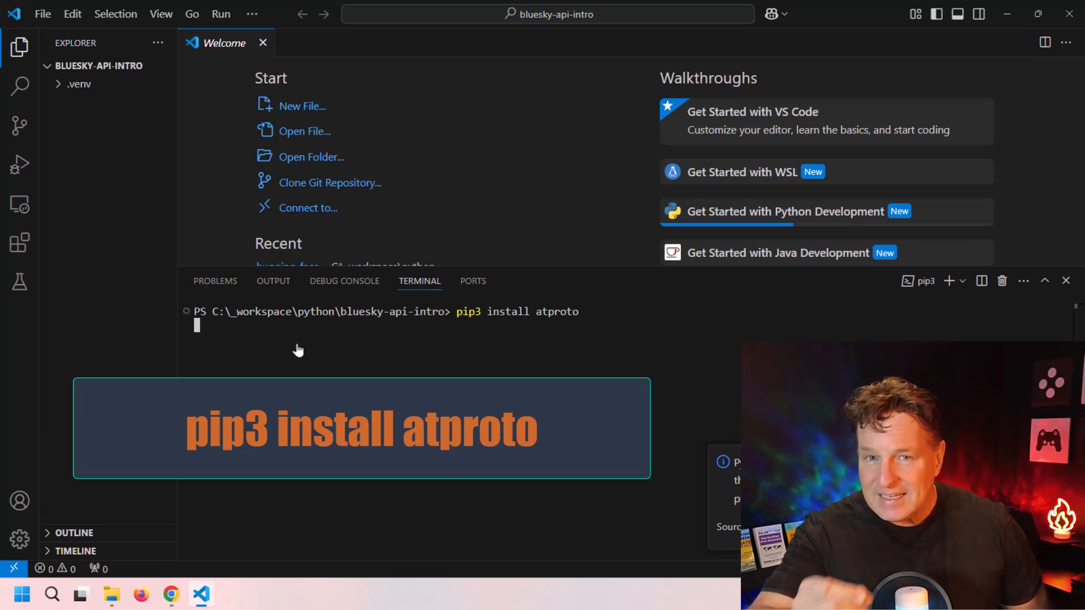
key("Return")
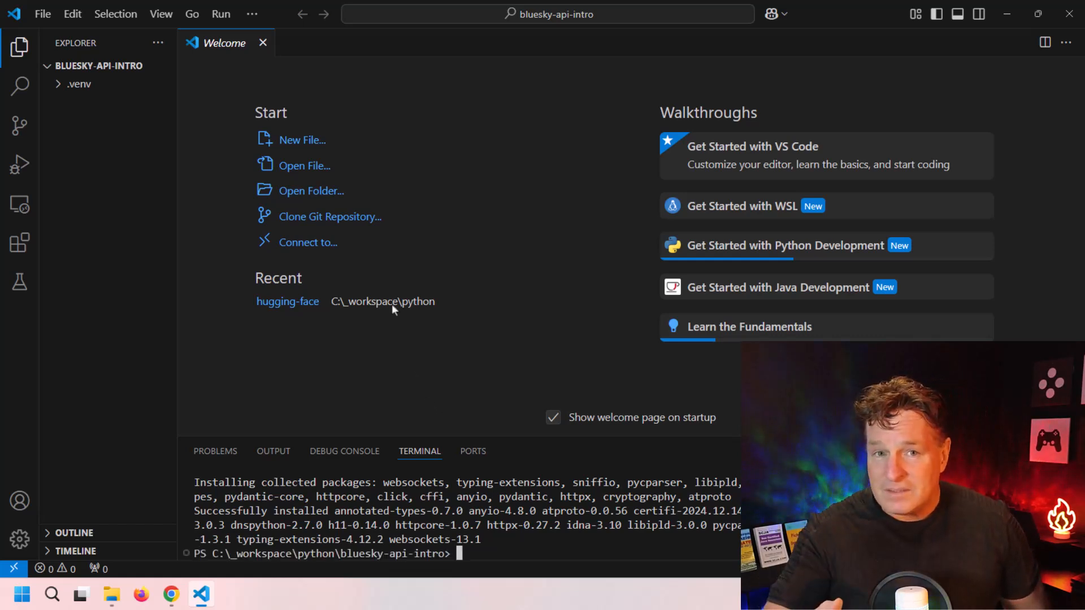
Create a new file saved as bluesky.py and start it with 'from atproto import Client'
left_click(302, 139)
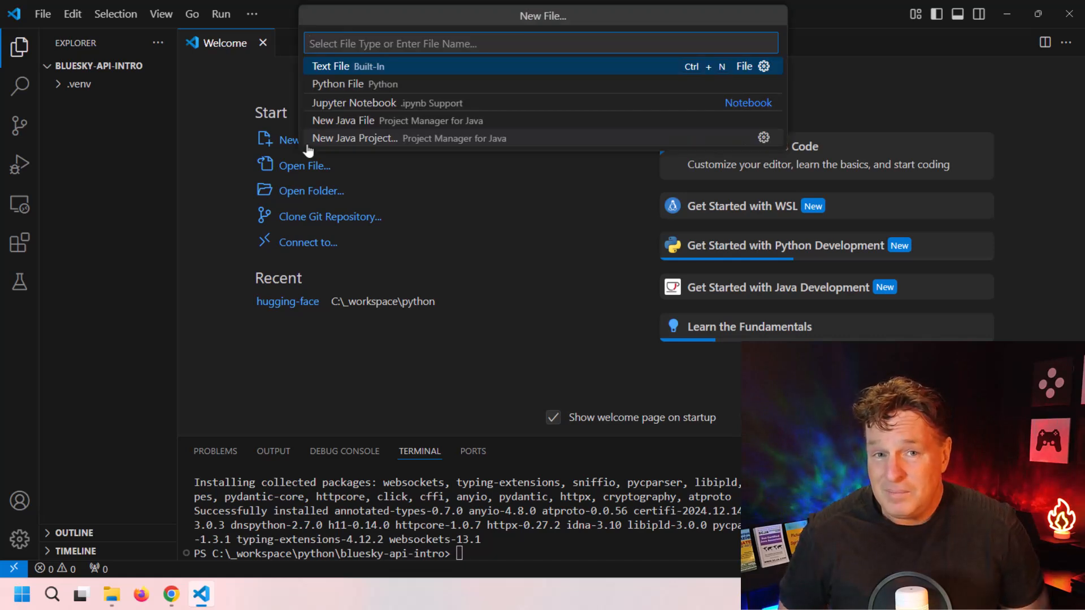
key("Escape")
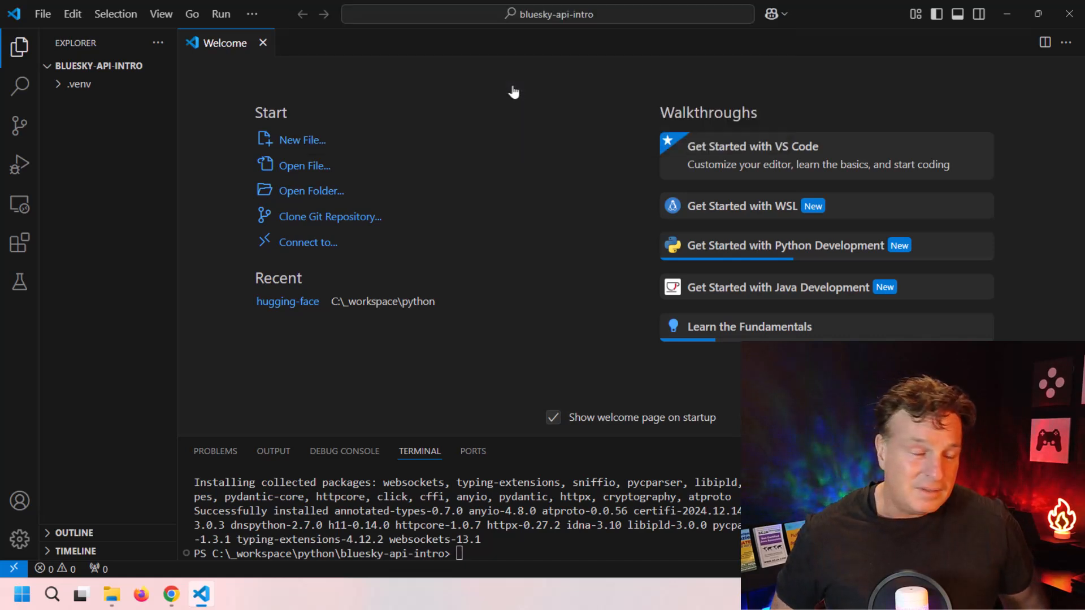
left_click(302, 139)
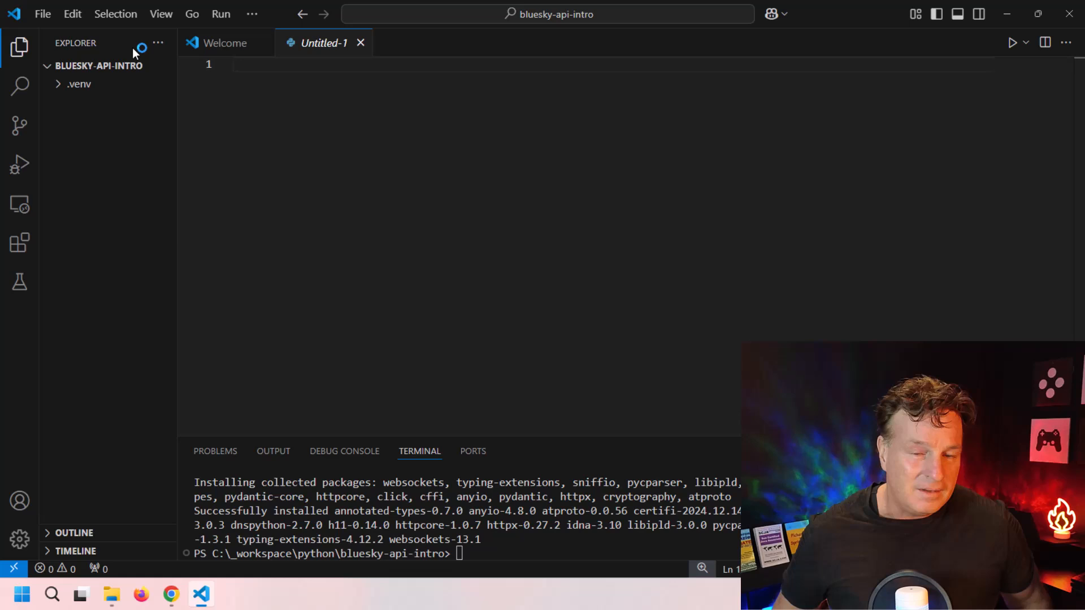
left_click(42, 13)
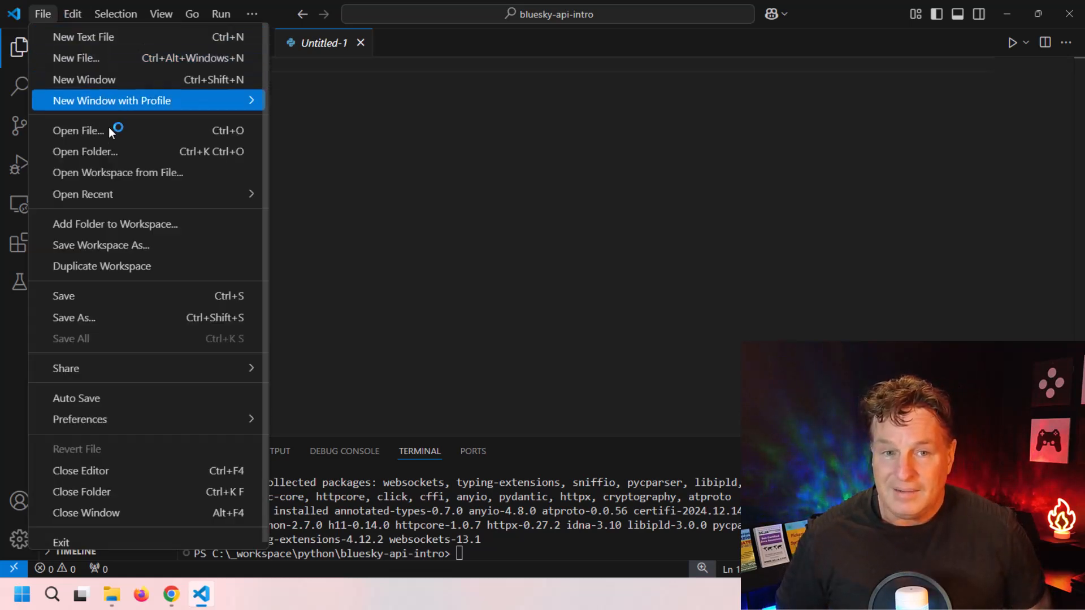
left_click(74, 318)
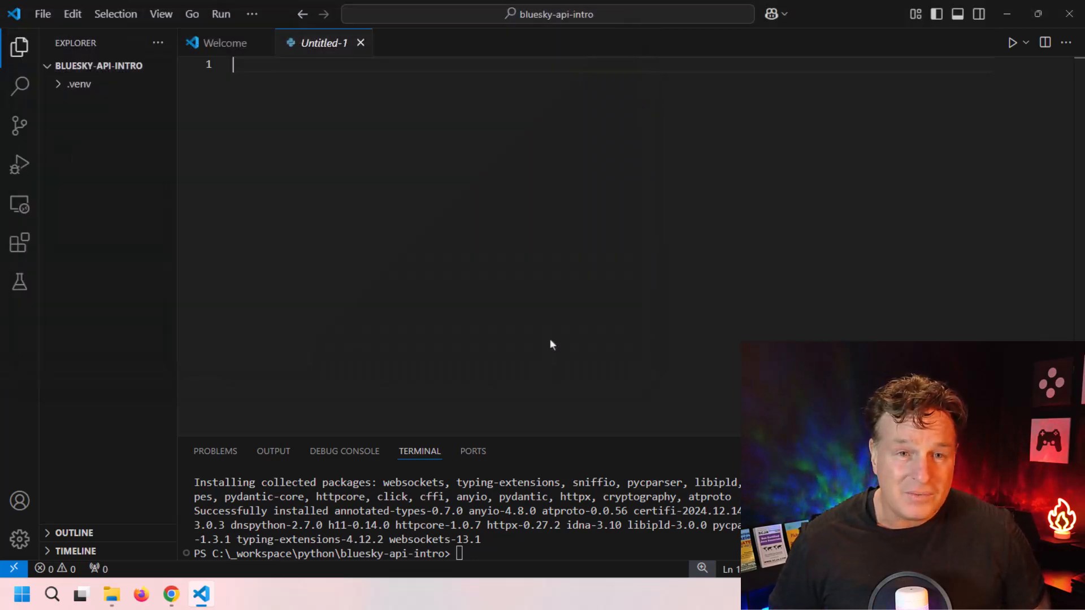
type("from atproto import Client")
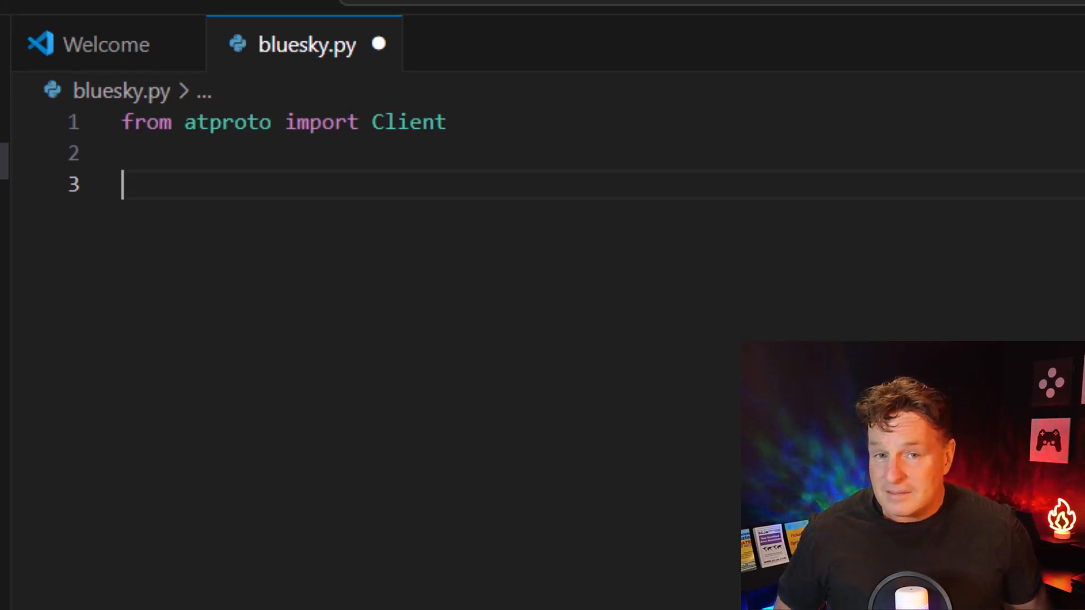
Add code to log in, post 'The Bluesky Python SDK is so cool!', and print uri and cid
type("client = Client()")
type("client.login('cameronmckenzi")
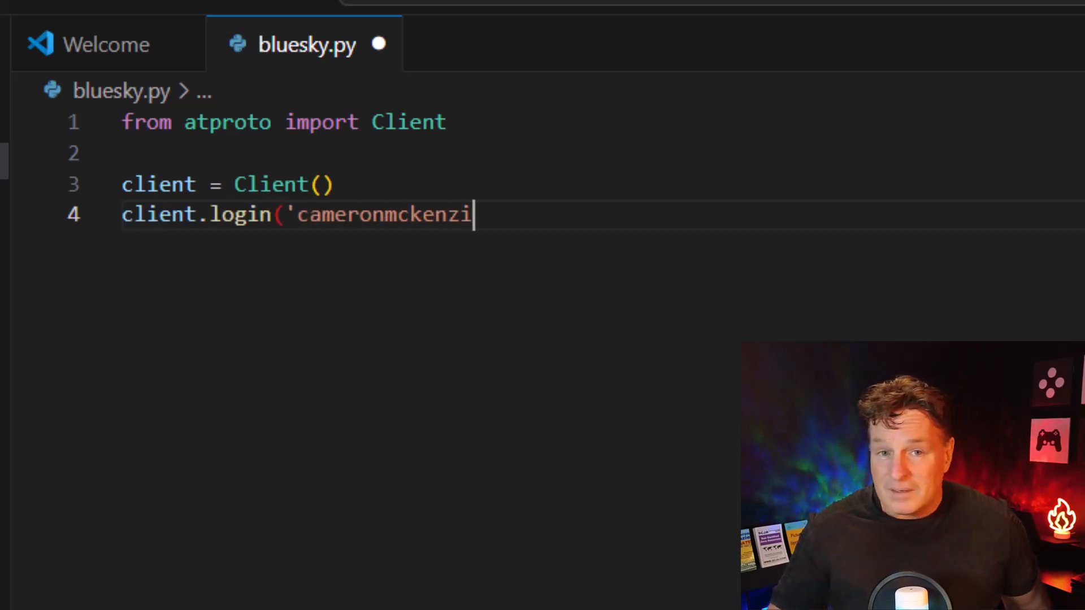
type("e.com', 'likeandsubscribe')")
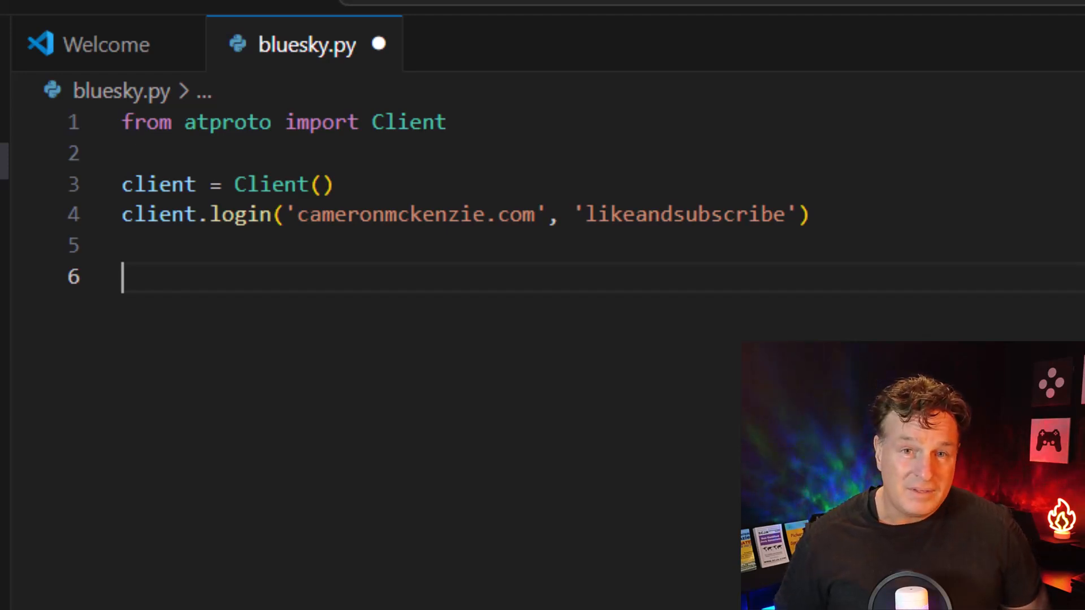
type("post = client.")
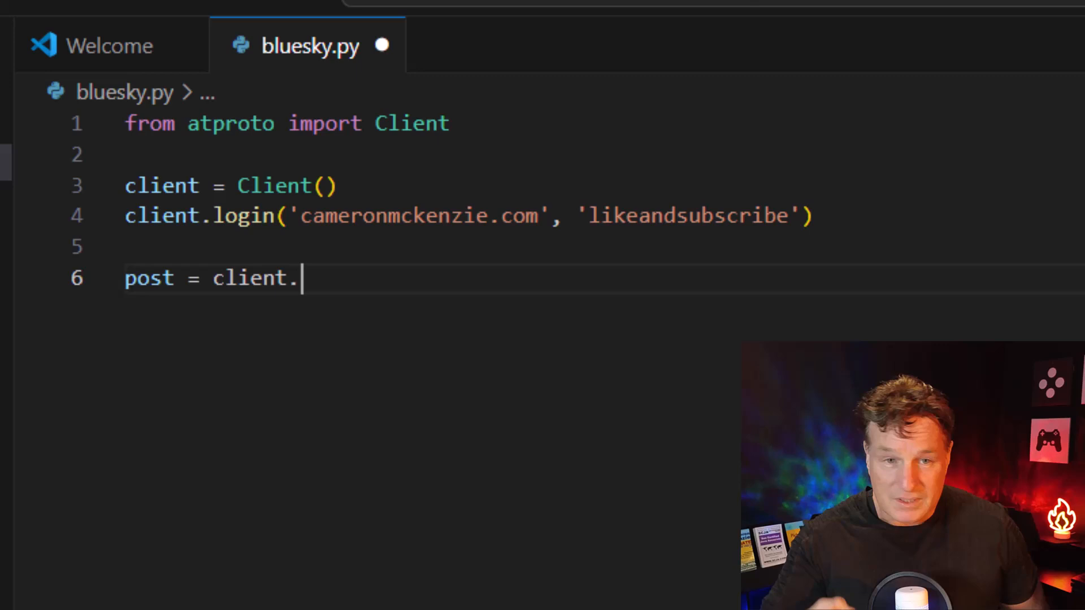
type("send_post('The Bluesky P")
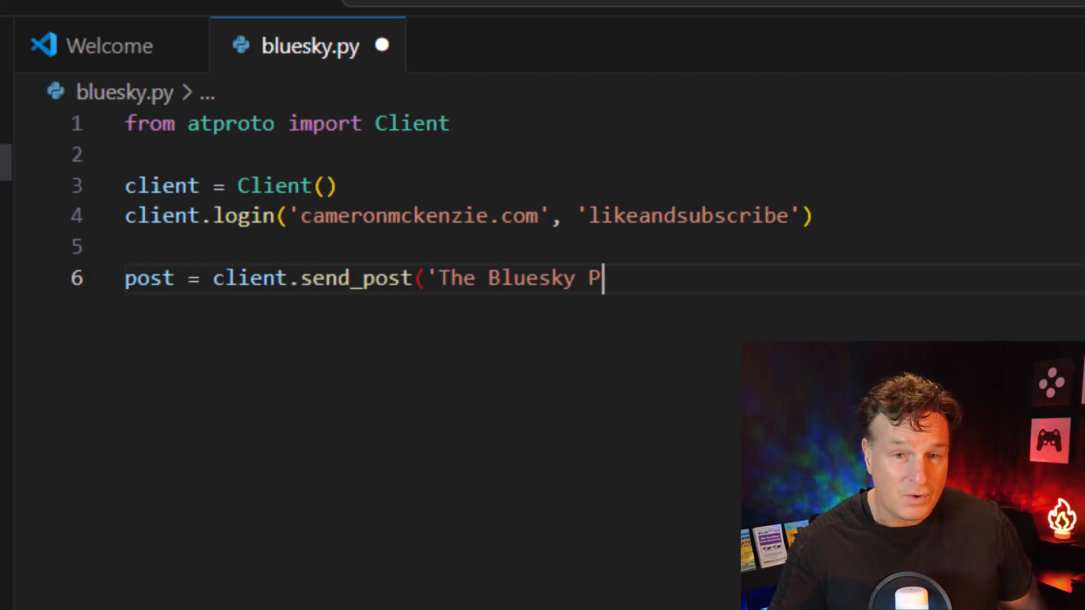
type("ython SDK is so cool!')")
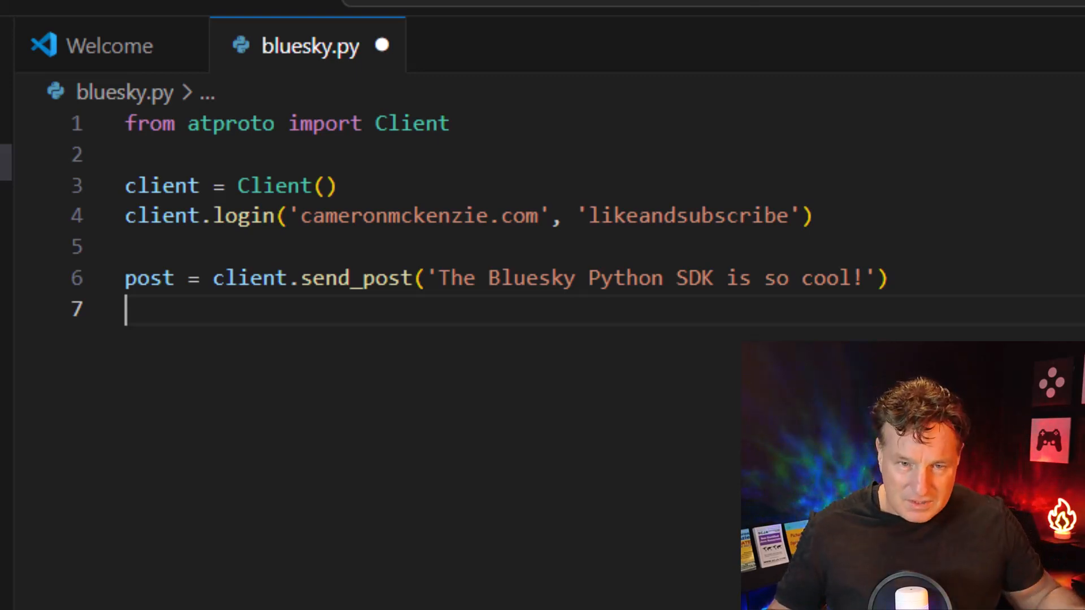
type("print(post.uri")
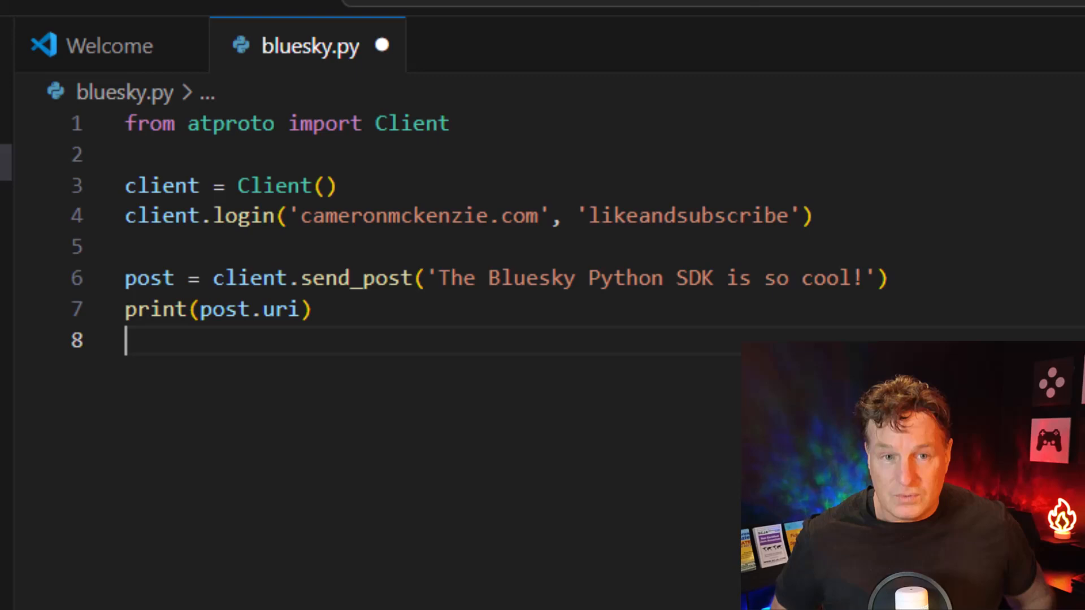
type("print(post.cid)")
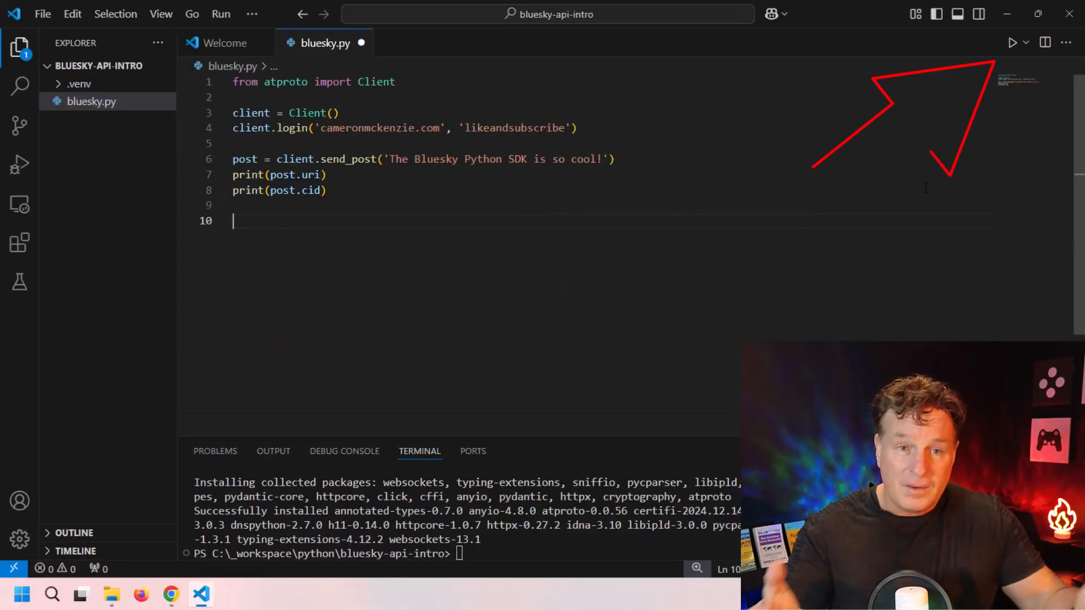
Run bluesky.py with Run Python File, printing the new post's at:// URI and CID
left_click(1010, 43)
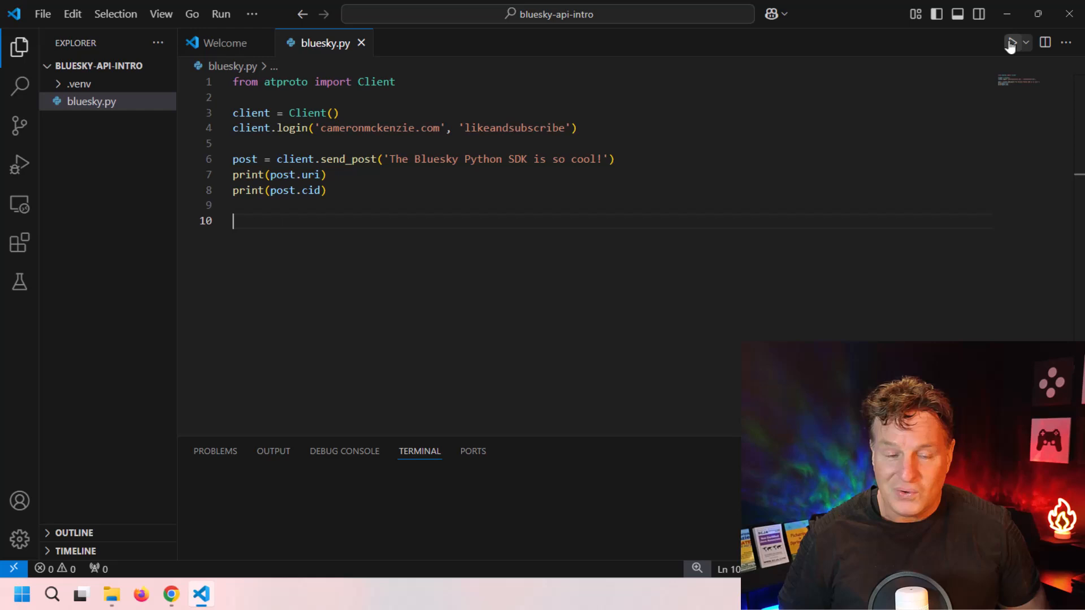
left_click(1010, 42)
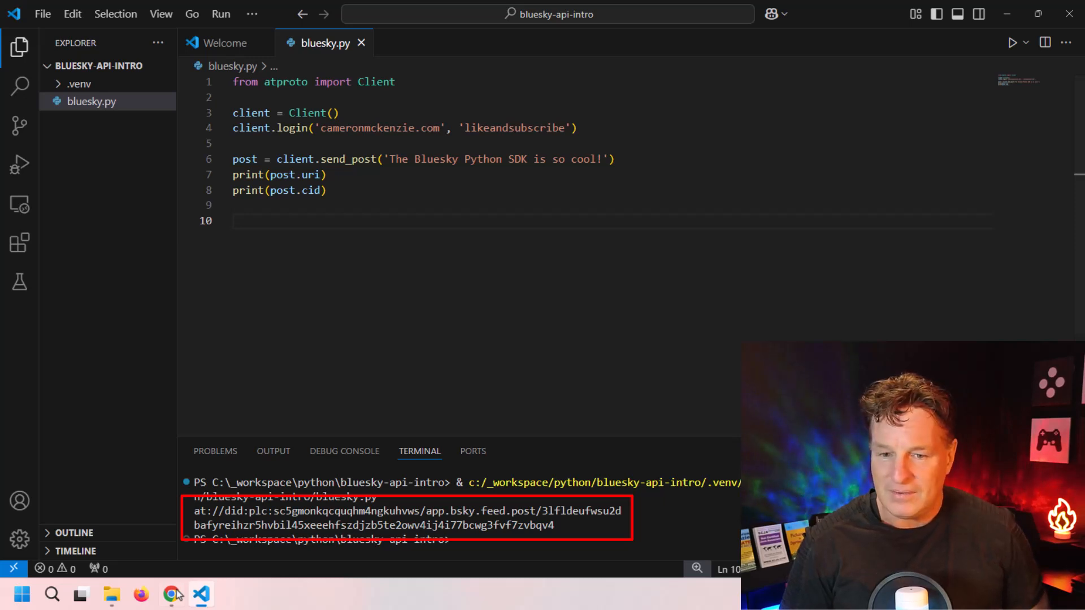
mouse_move(170, 595)
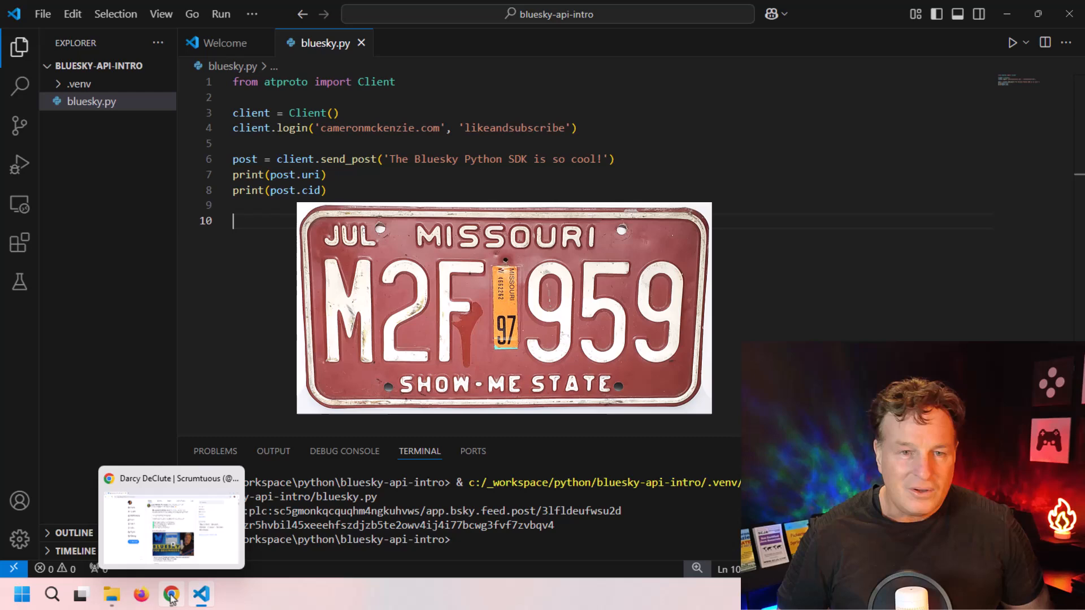
Open the Bluesky profile to confirm the new post, comparing it with the terminal output
left_click(171, 517)
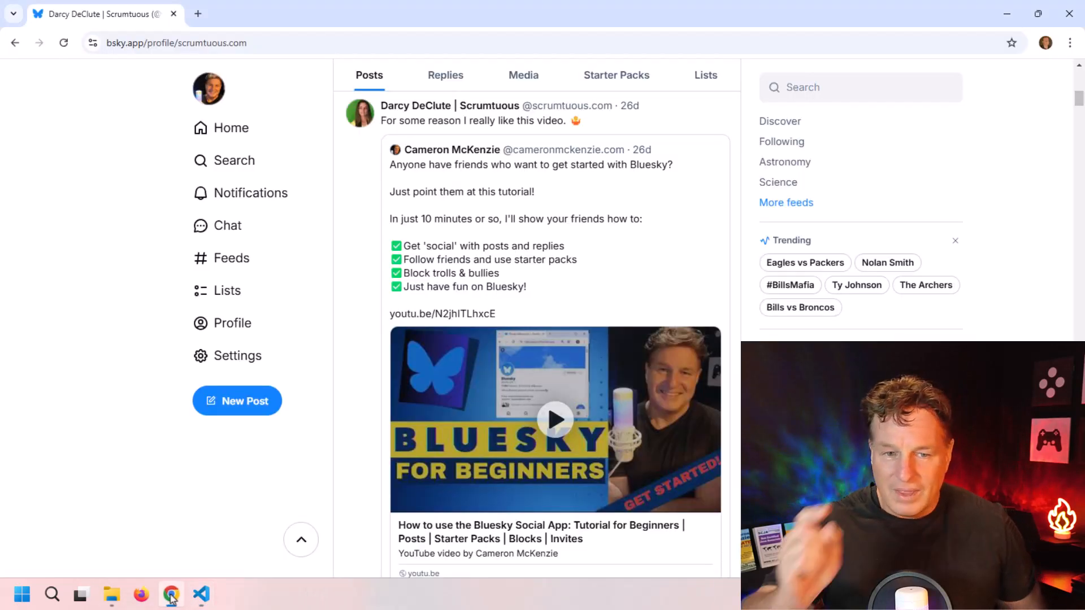
mouse_move(231, 323)
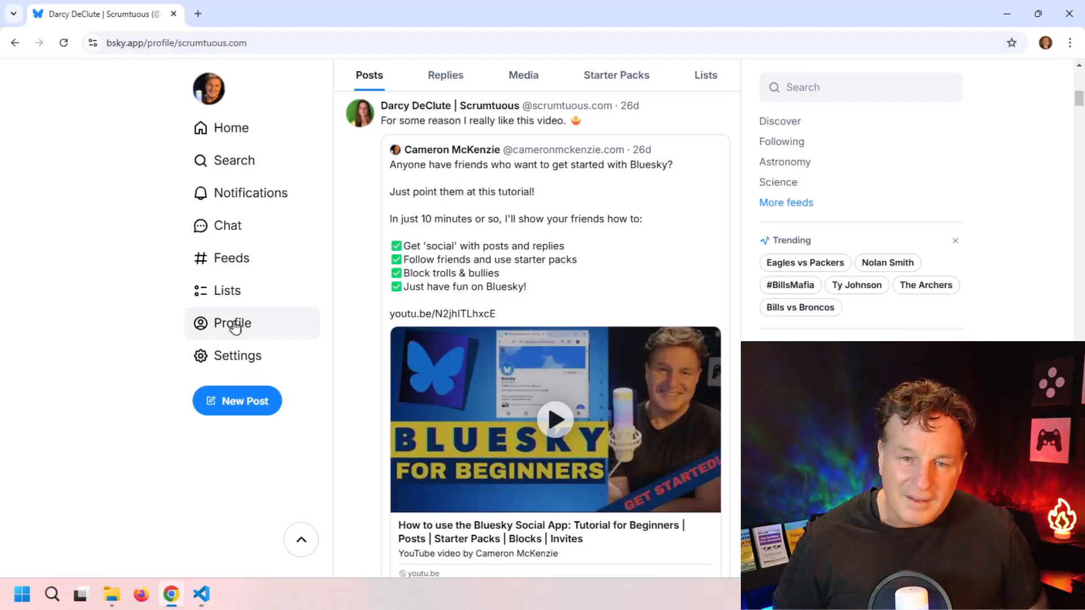
left_click(452, 149)
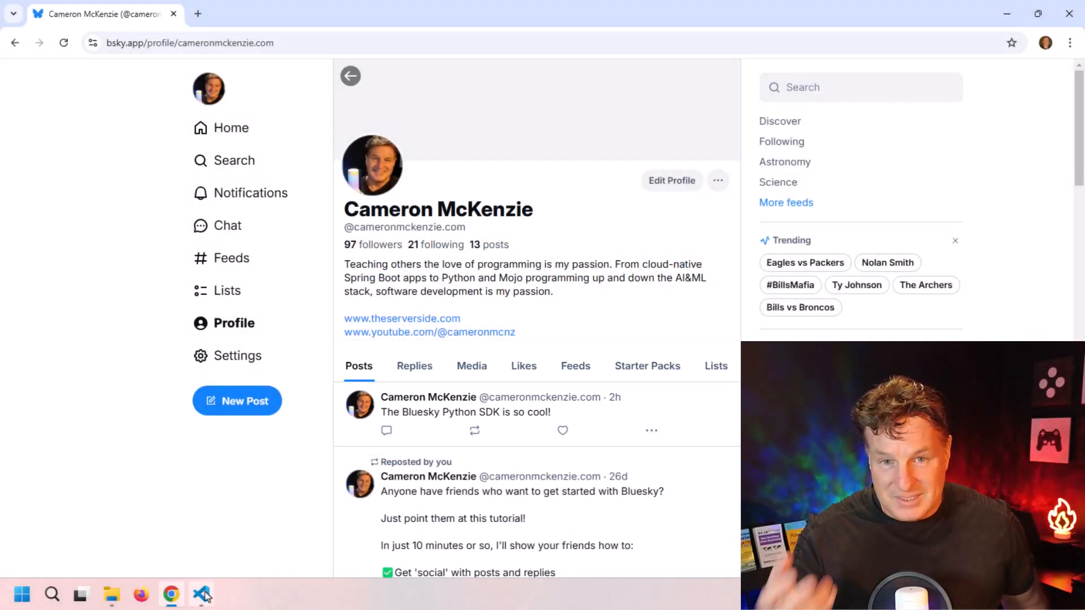
left_click(201, 594)
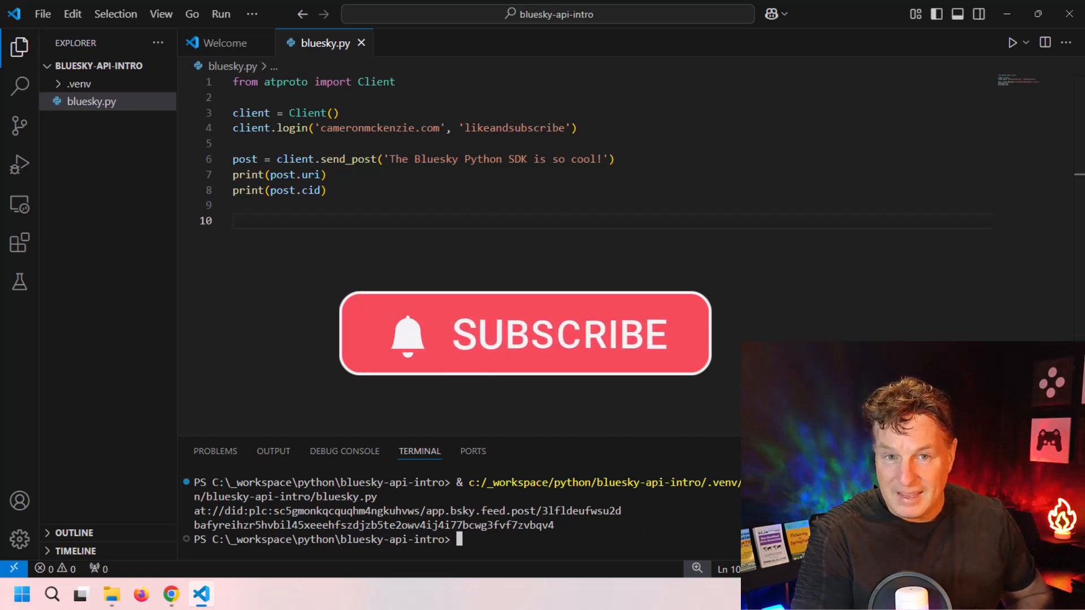
left_click(170, 595)
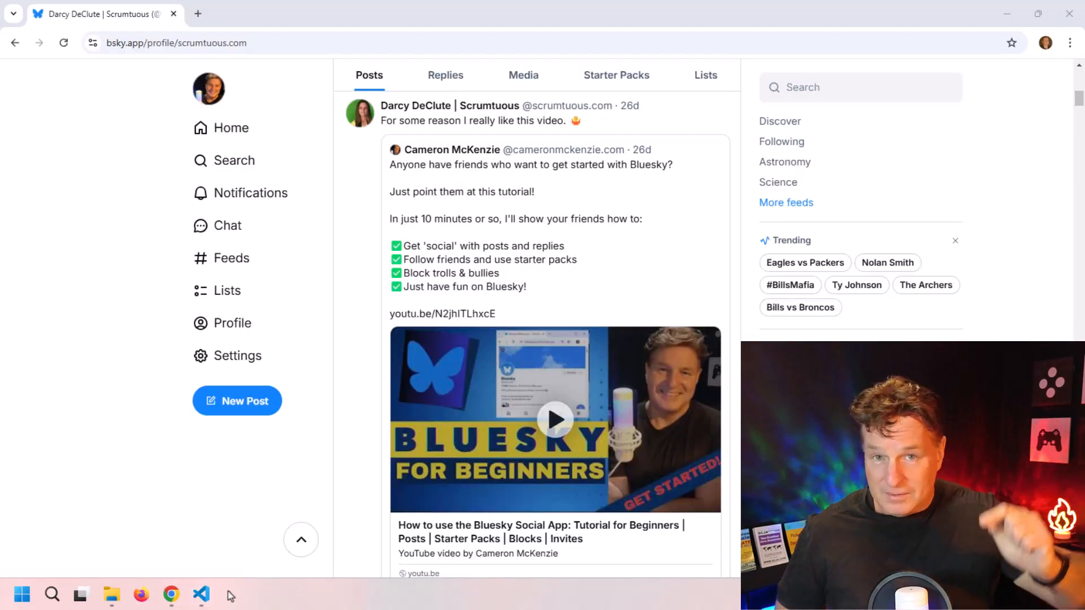